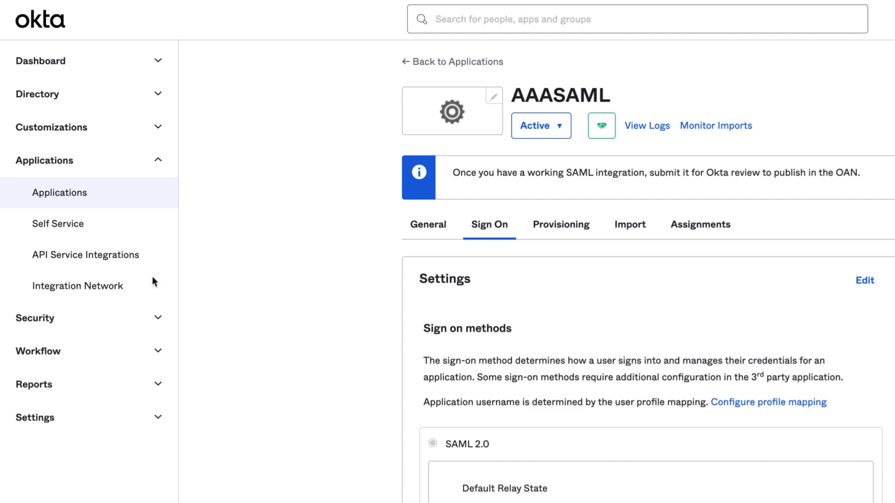
Enter edit mode for the AAASAML app's SAML 2.0 Sign On settings panel
{"action": "scroll", "scroll_direction": "down", "scroll_amount": 3}
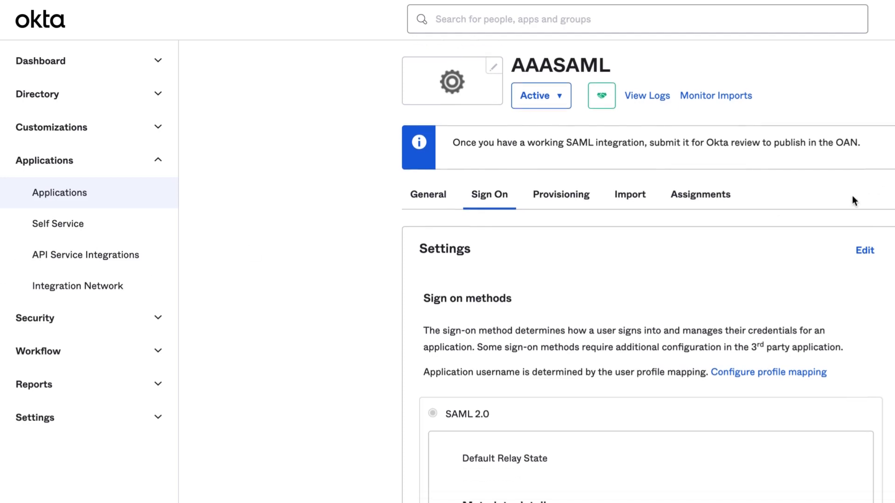
{"action": "scroll", "scroll_direction": "down", "scroll_amount": 3}
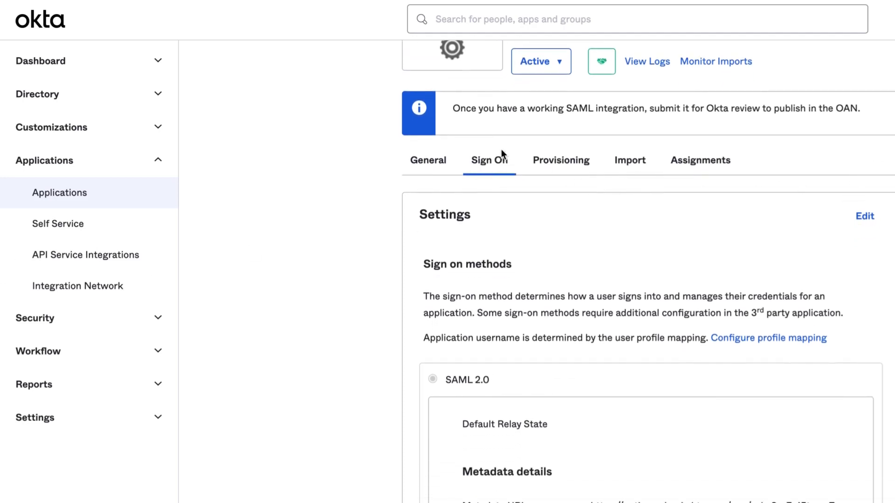
{"action": "scroll", "scroll_direction": "down", "scroll_amount": 3}
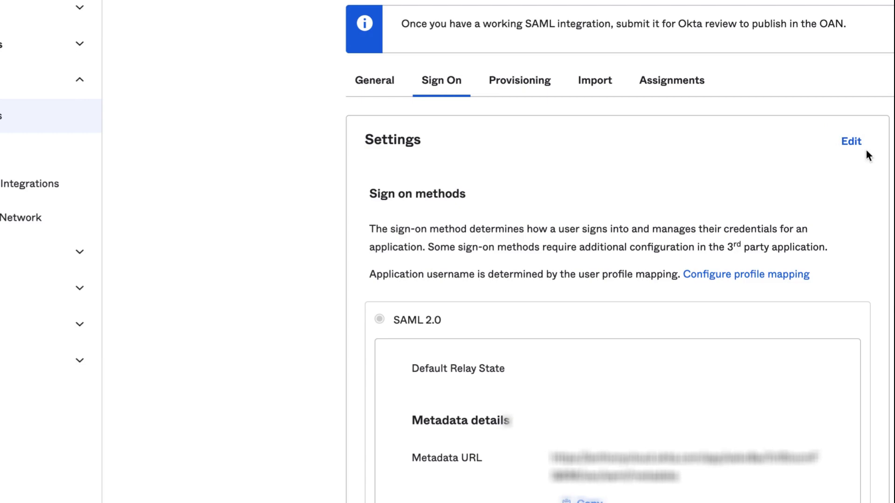
{"action": "left_click", "coordinate": [851, 141]}
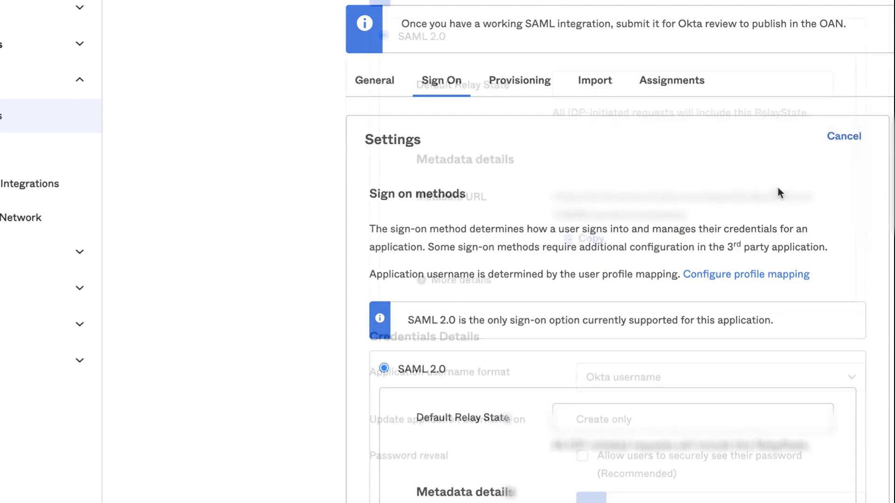
Choose Custom as the Application username format under Credentials Details
{"action": "scroll", "scroll_direction": "down", "scroll_amount": 3}
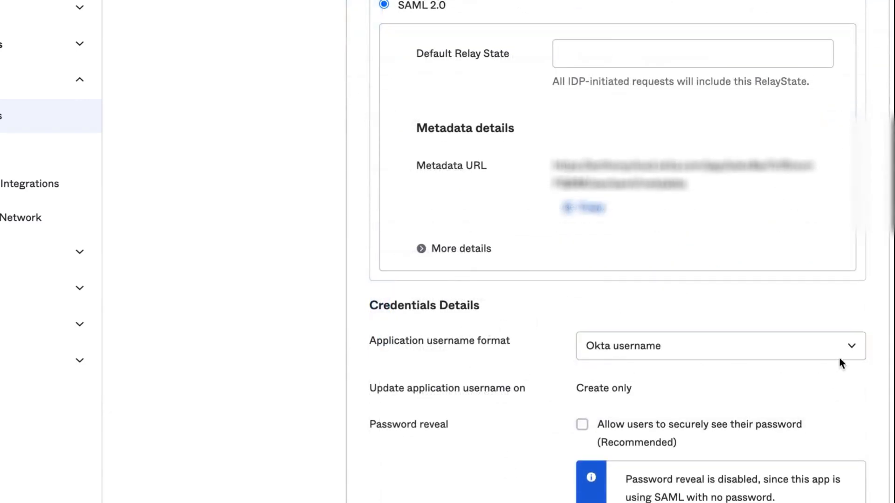
{"action": "left_click", "coordinate": [719, 346]}
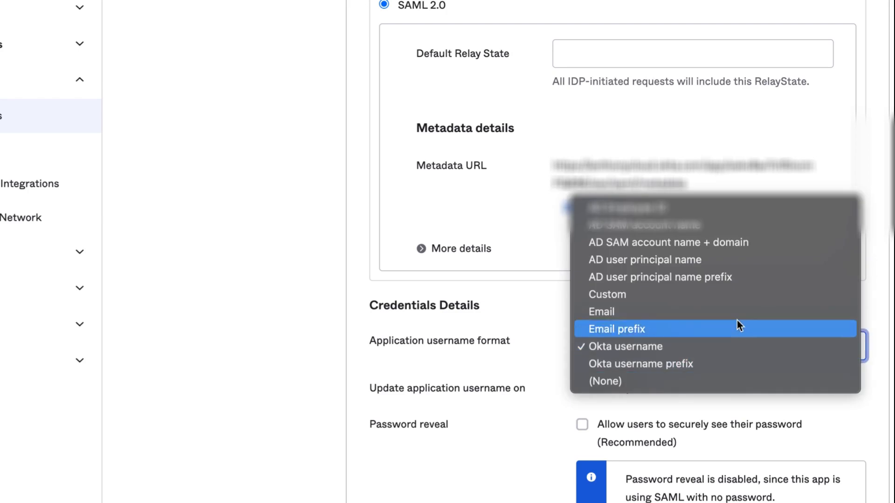
{"action": "left_click", "coordinate": [607, 295]}
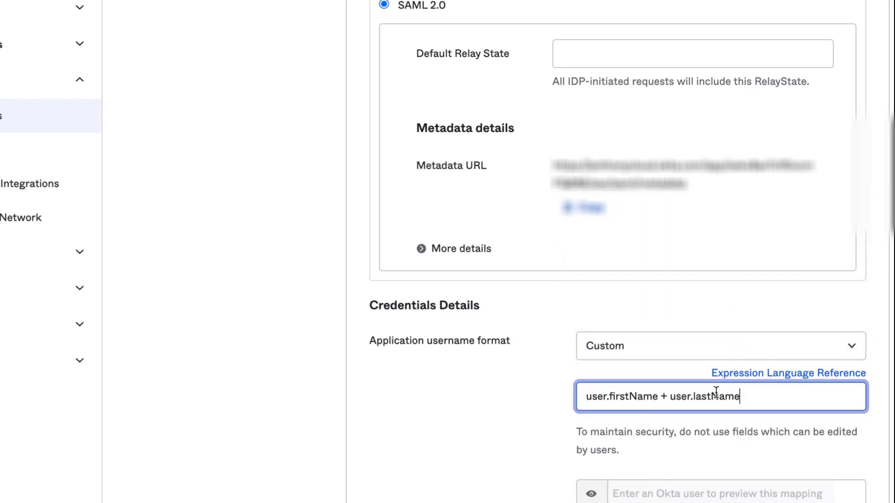